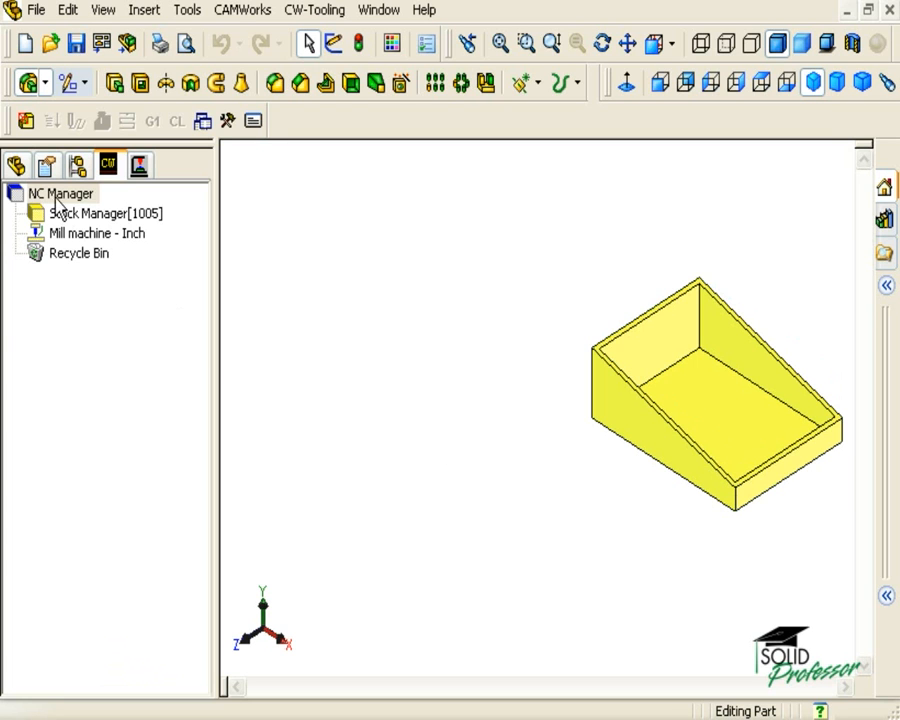
In the FeatureManager tree, expand Extrude1 and select its profile, Sketch1
click(14, 164)
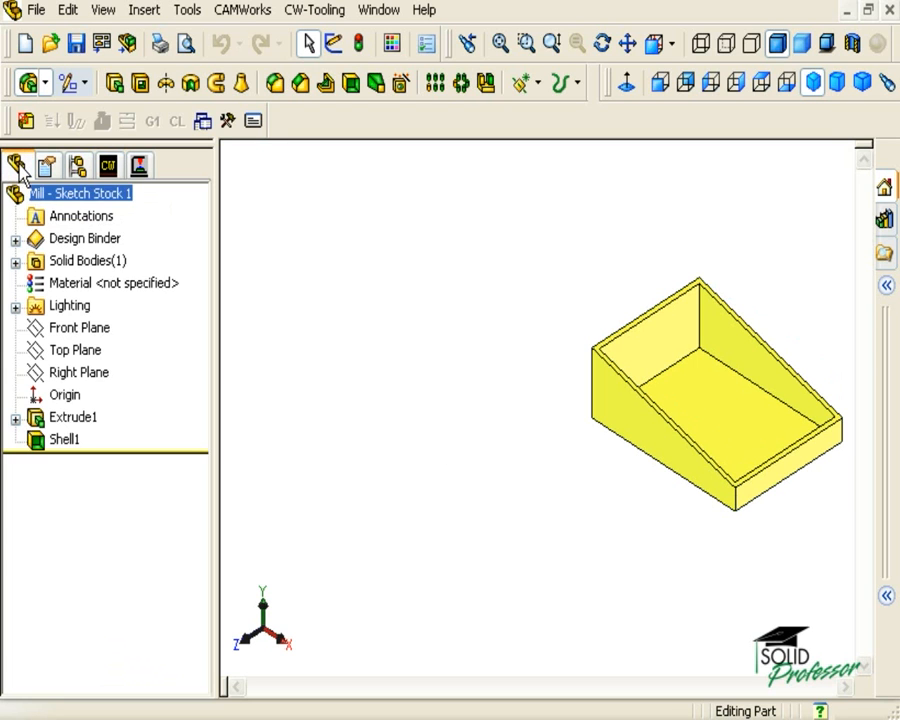
click(74, 417)
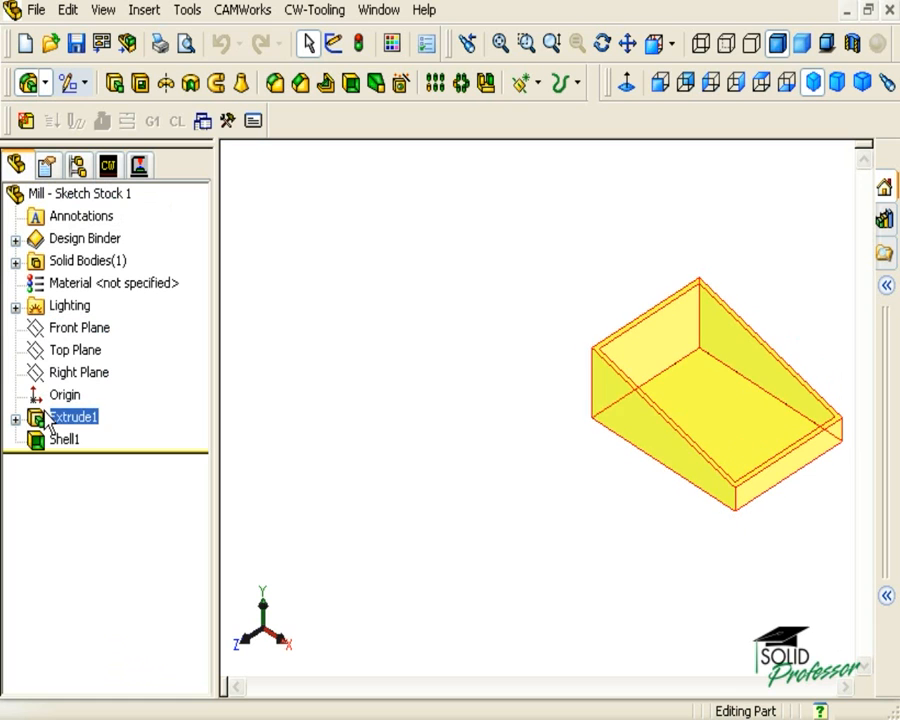
click(11, 417)
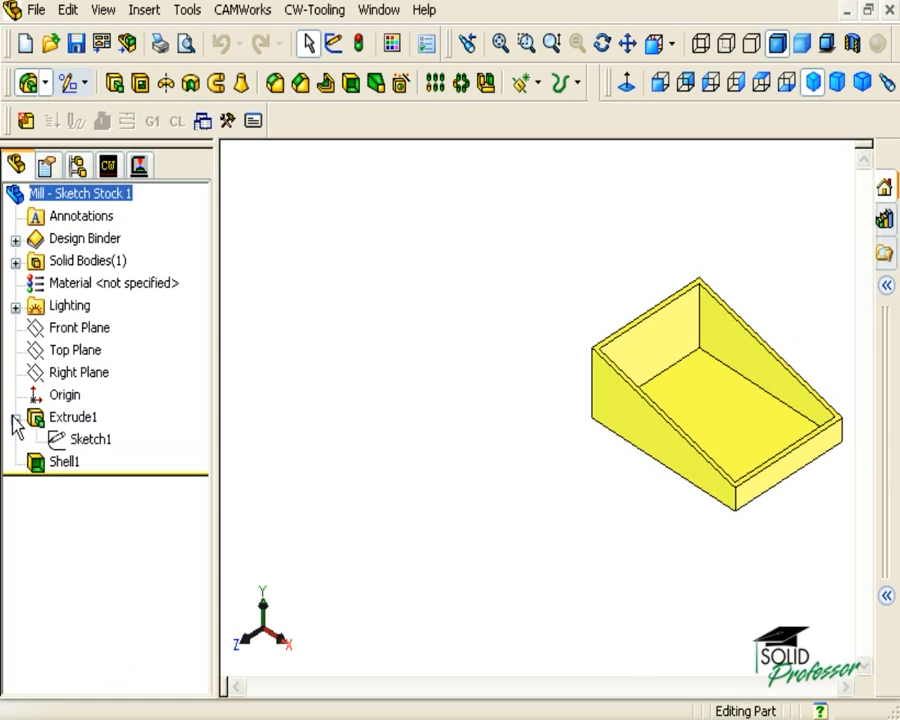
click(89, 439)
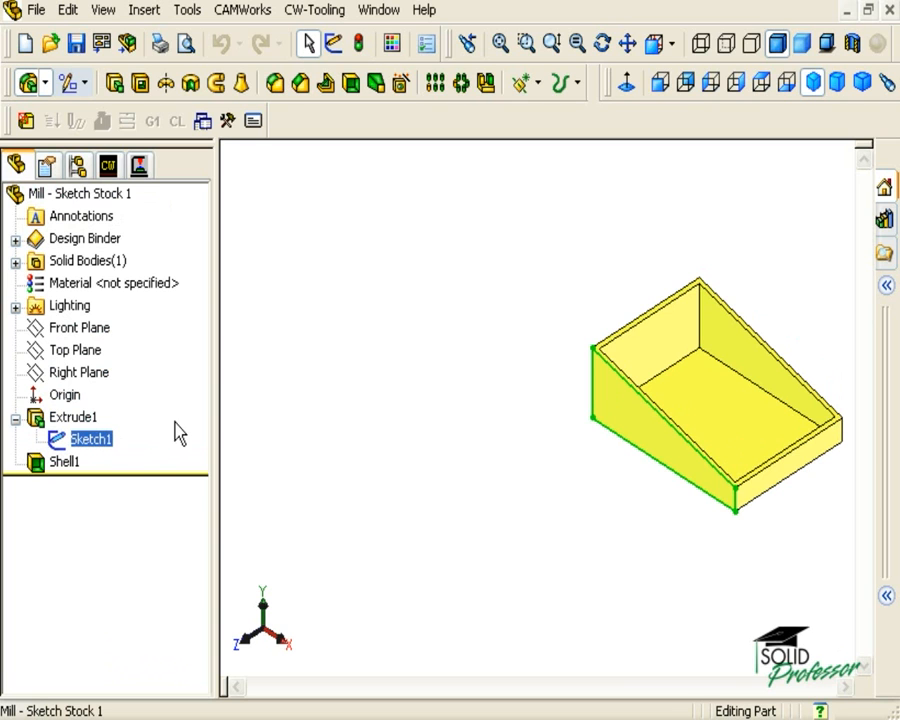
mouse_move(145, 252)
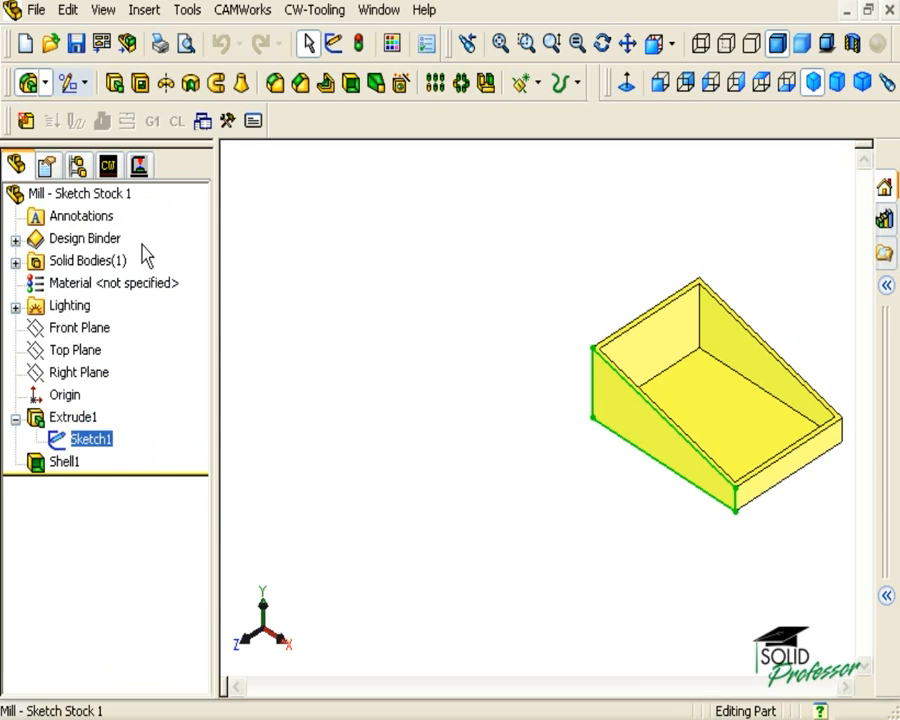
Edit the Stock Manager definition in CAMWorks and choose the Extruded Sketch stock type
click(108, 166)
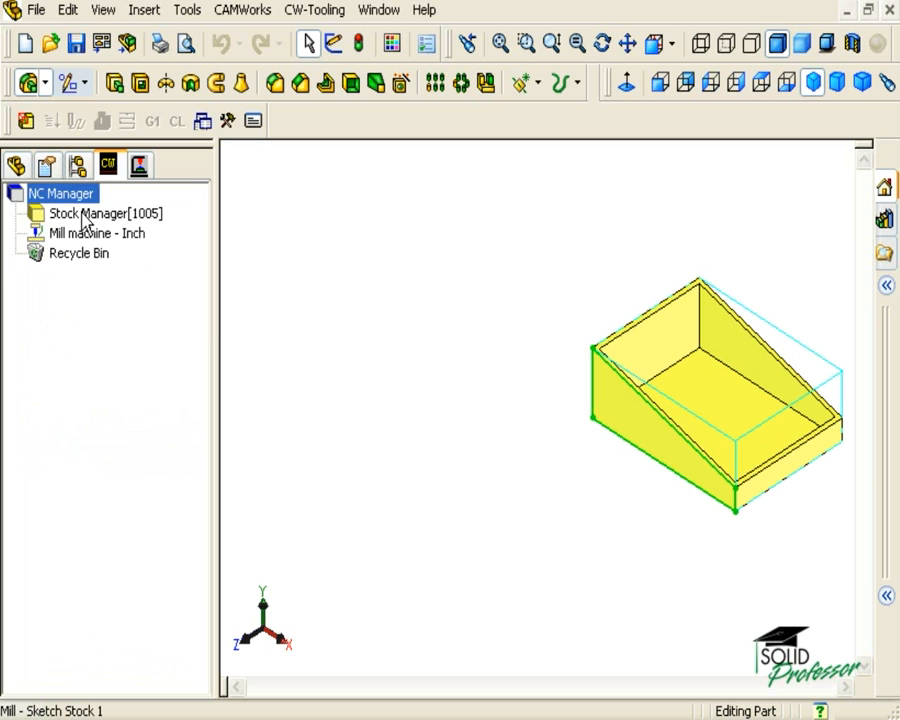
right_click(95, 213)
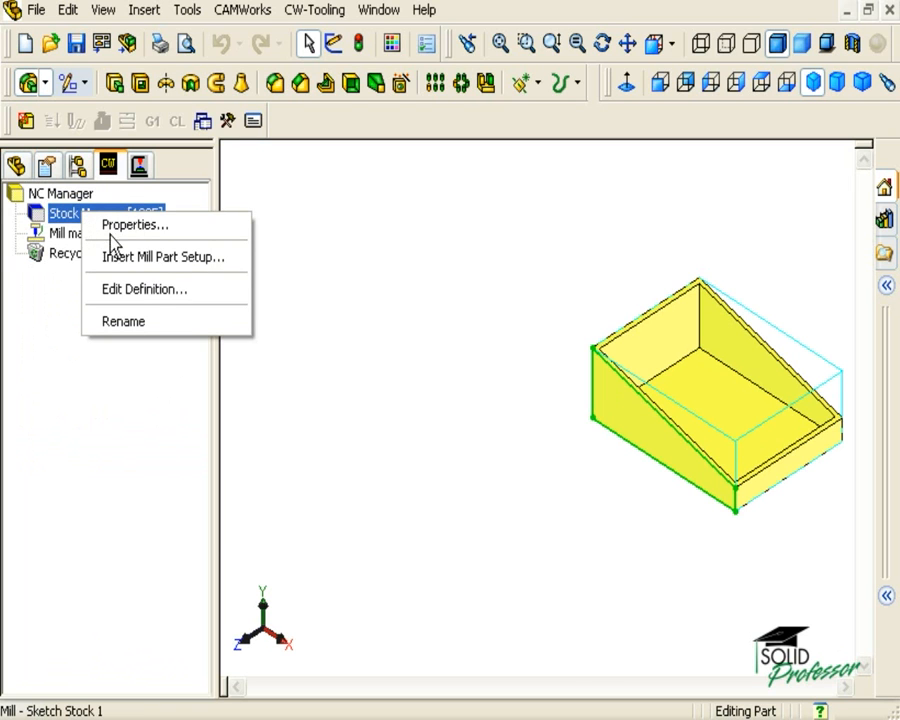
click(142, 288)
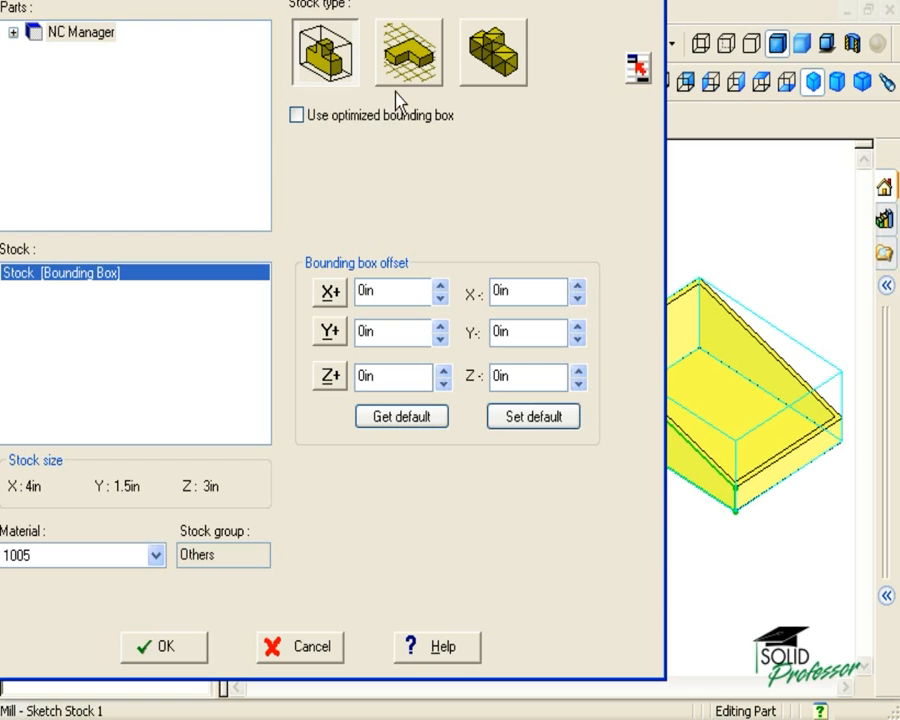
click(409, 52)
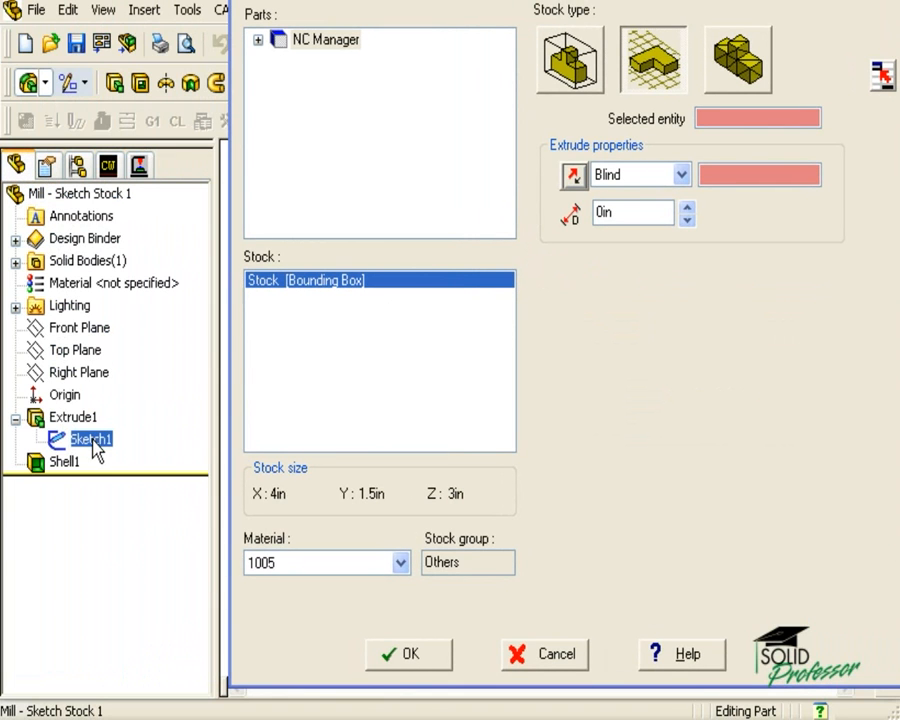
Preview Sketch1 stock at a blind depth, then offset 0.6in from a face, and cancel
click(88, 438)
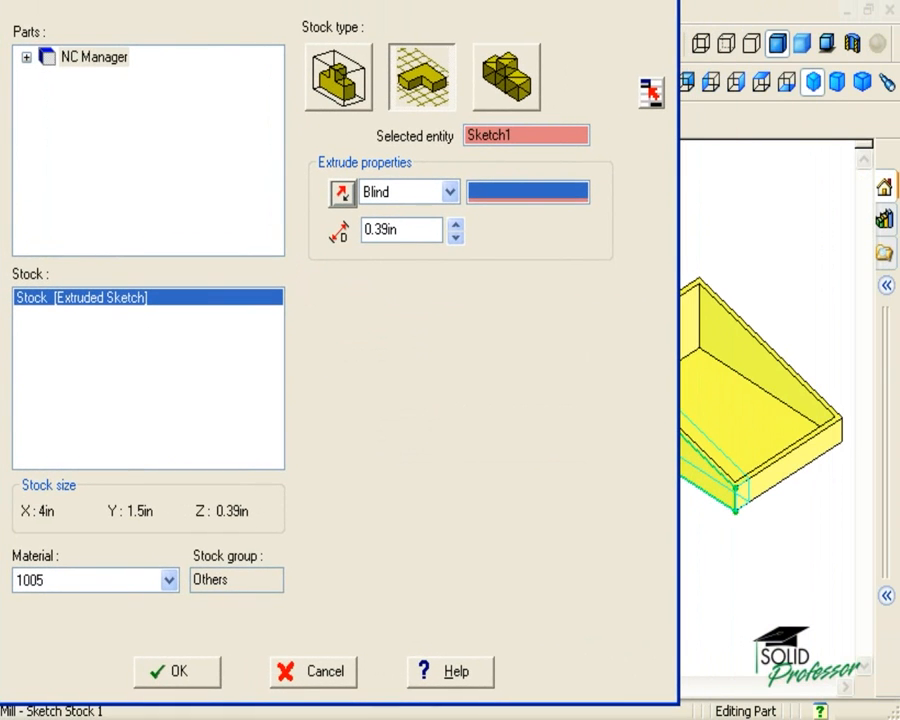
mouse_move(348, 271)
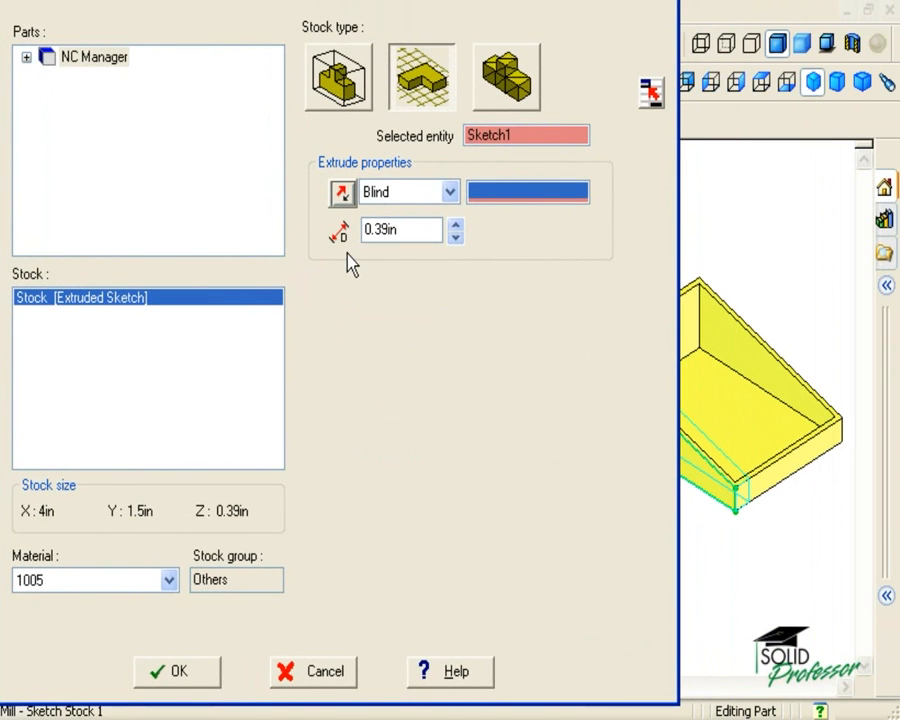
mouse_move(423, 294)
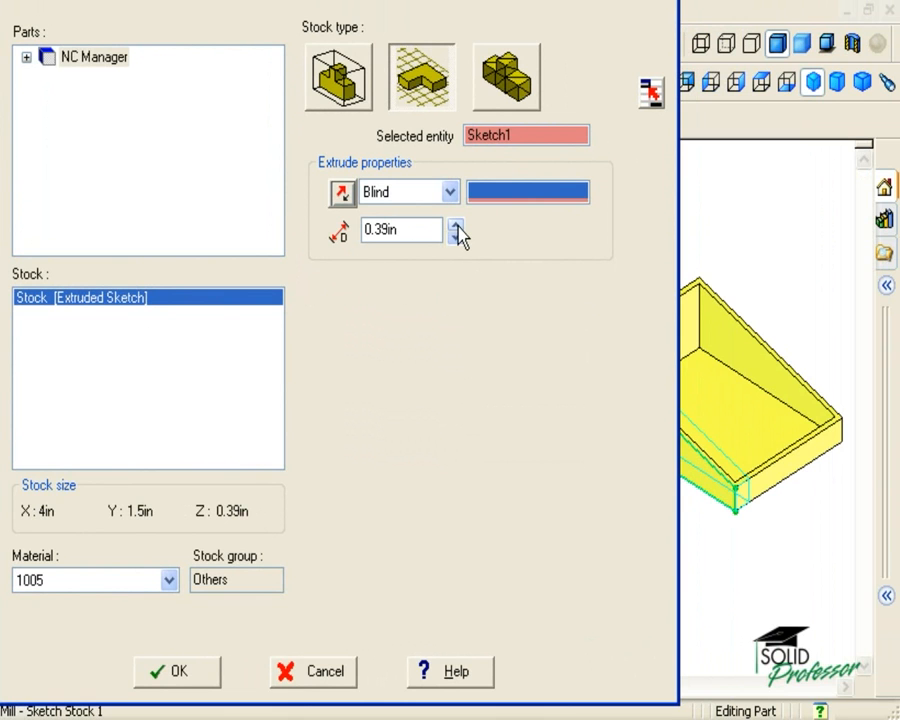
click(452, 225)
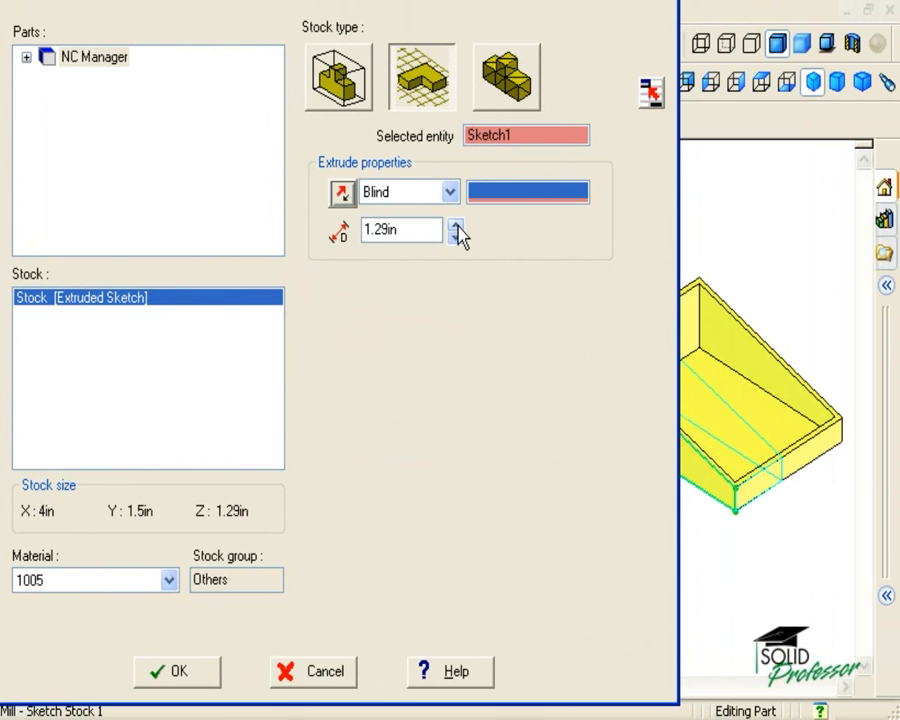
click(459, 224)
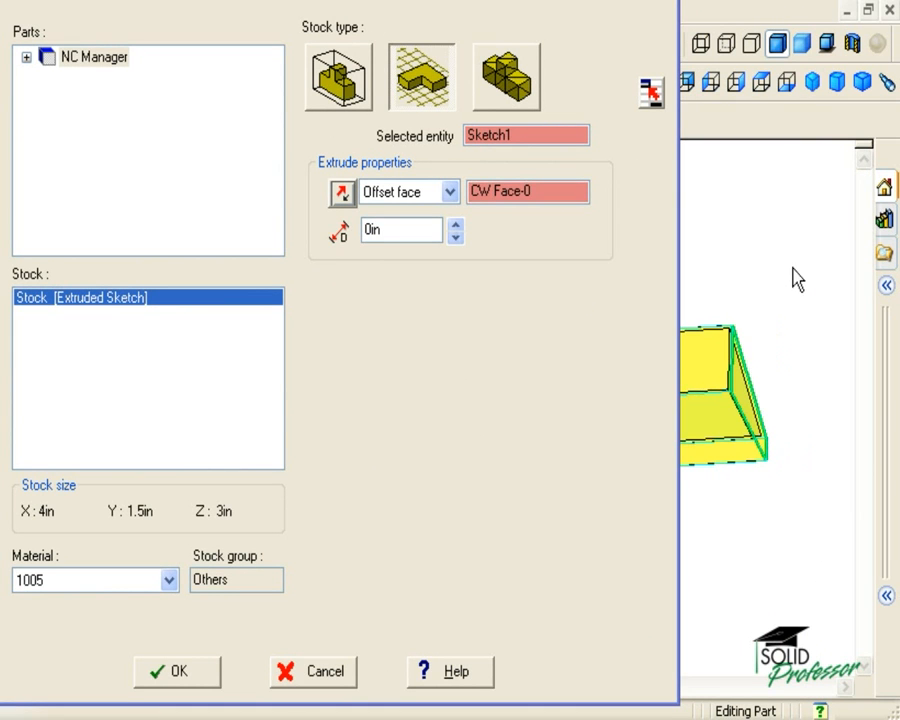
click(456, 226)
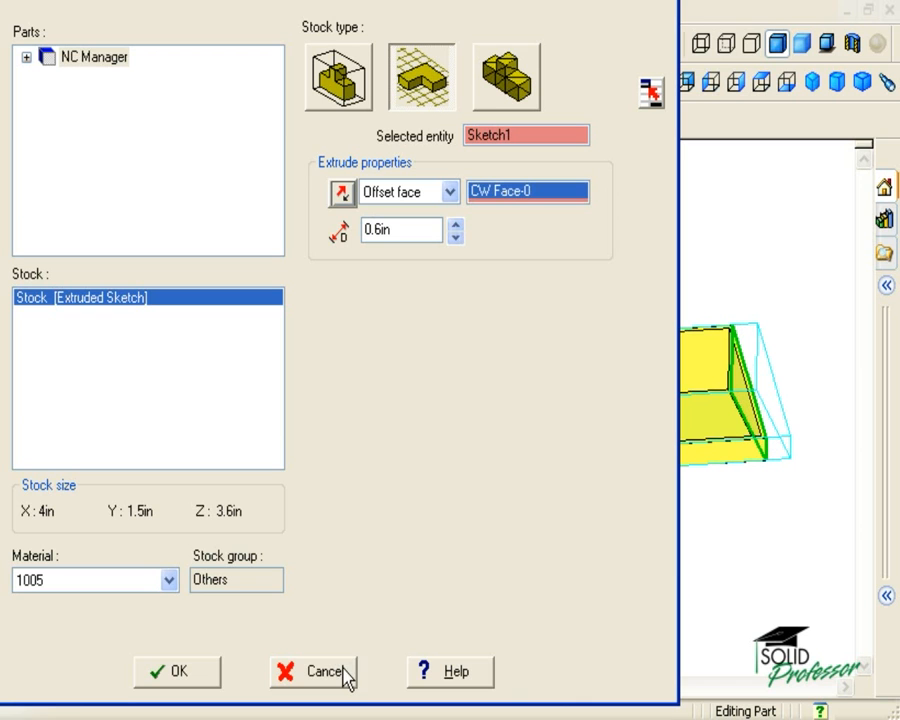
click(322, 670)
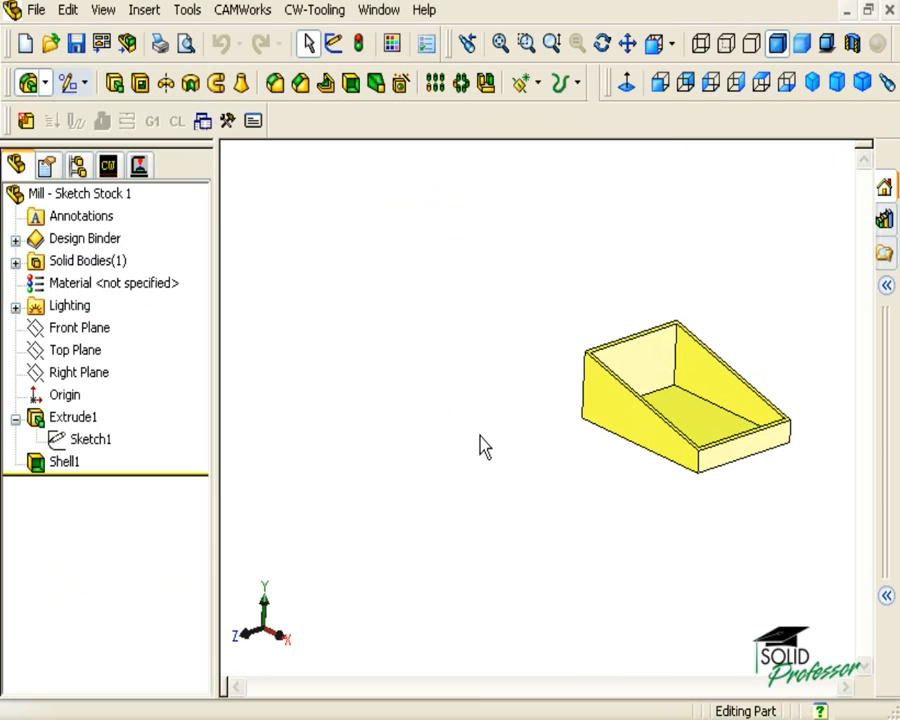
mouse_move(304, 274)
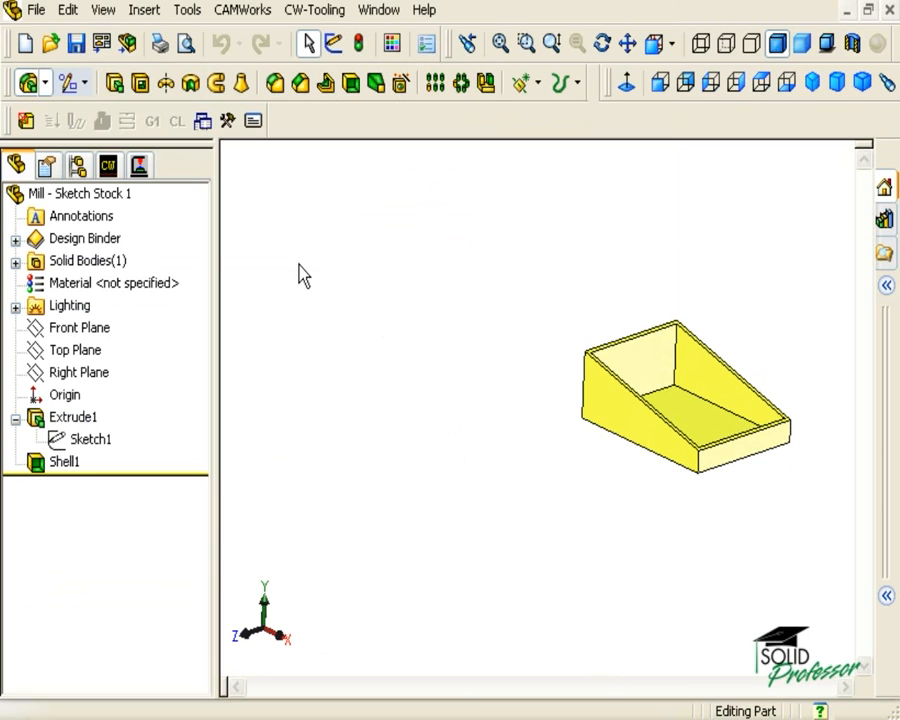
mouse_move(17, 166)
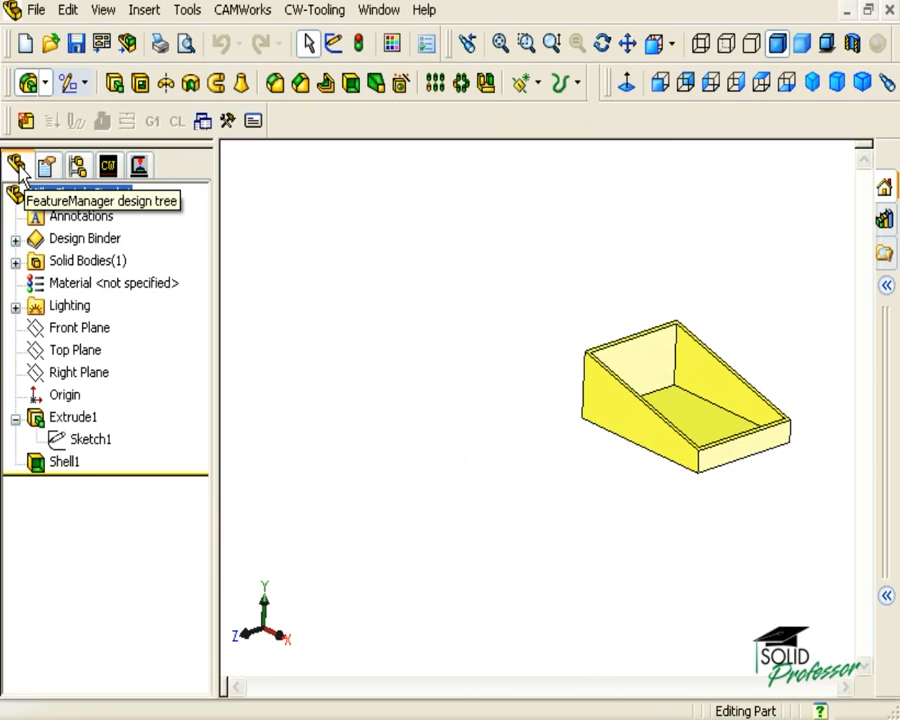
Sketch the tray's slanted side profile lines as Sketch2
click(111, 81)
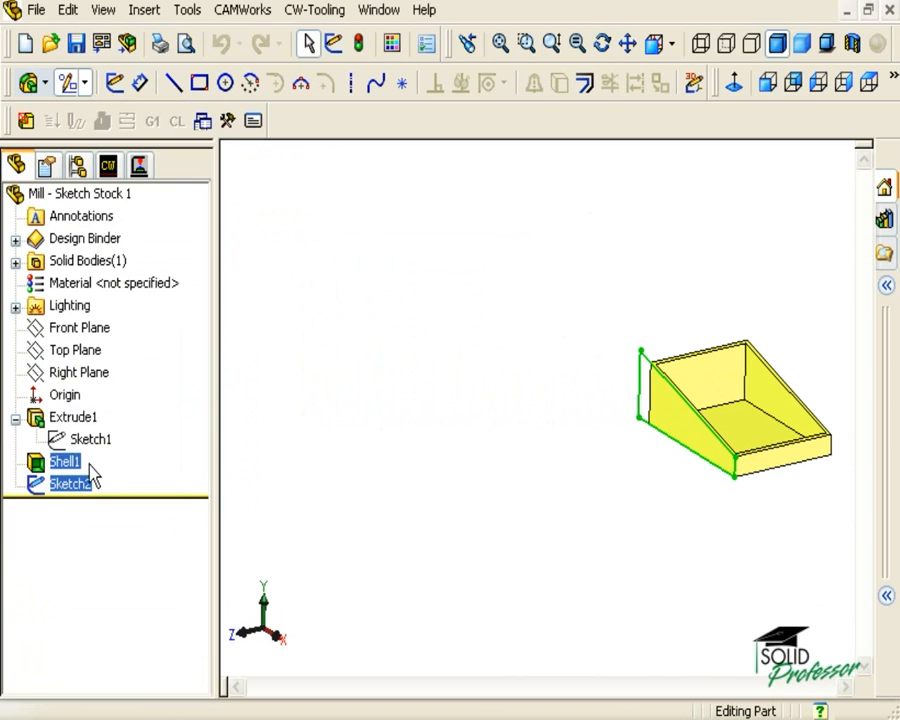
mouse_move(108, 166)
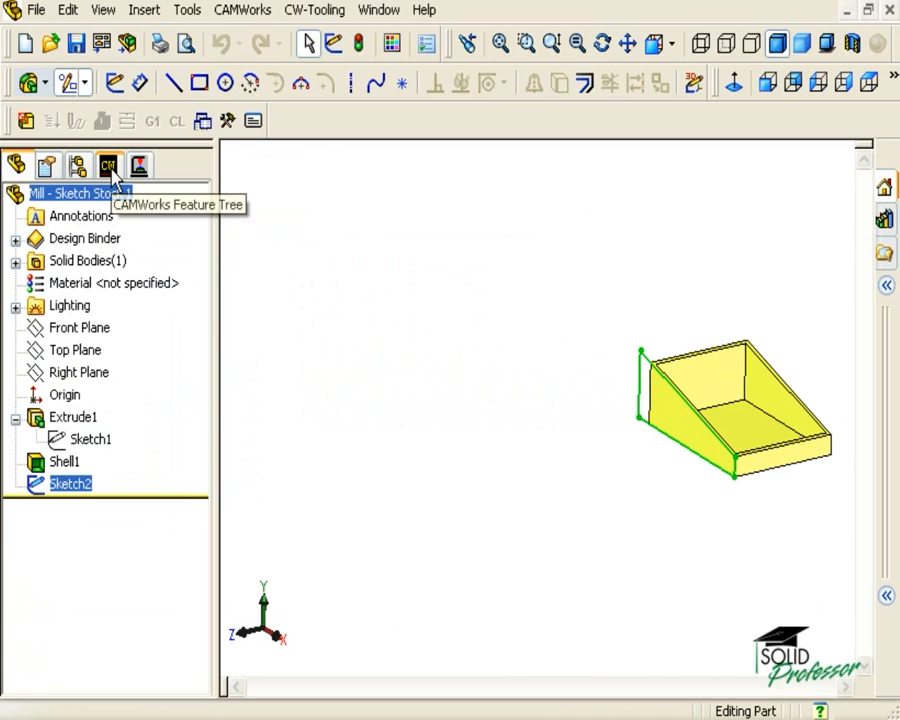
Set the stock to Sketch2 extruded blind to 1.49in and accept it
right_click(95, 212)
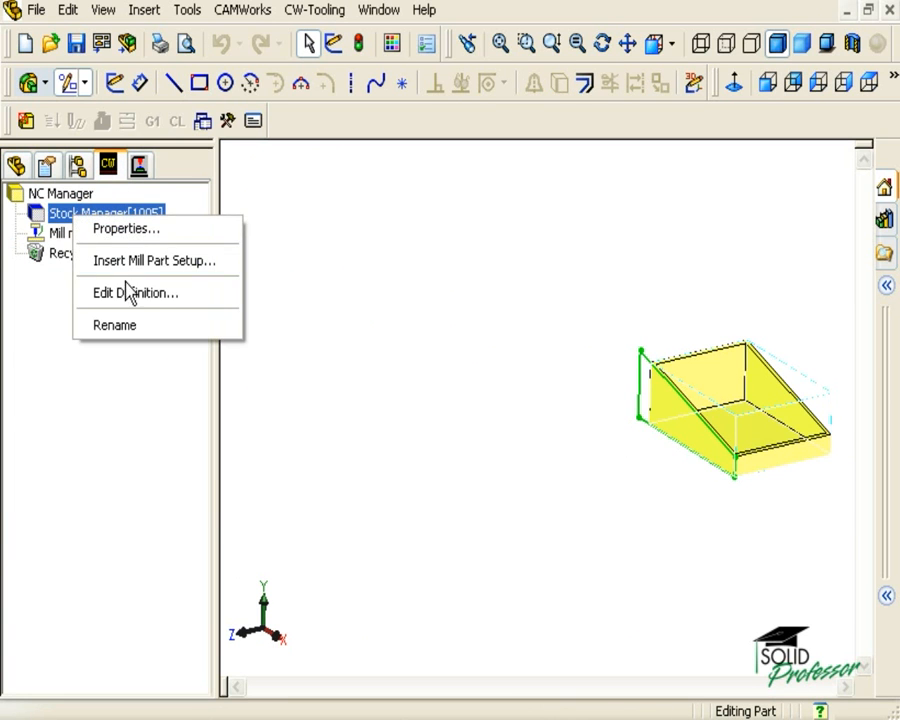
click(133, 292)
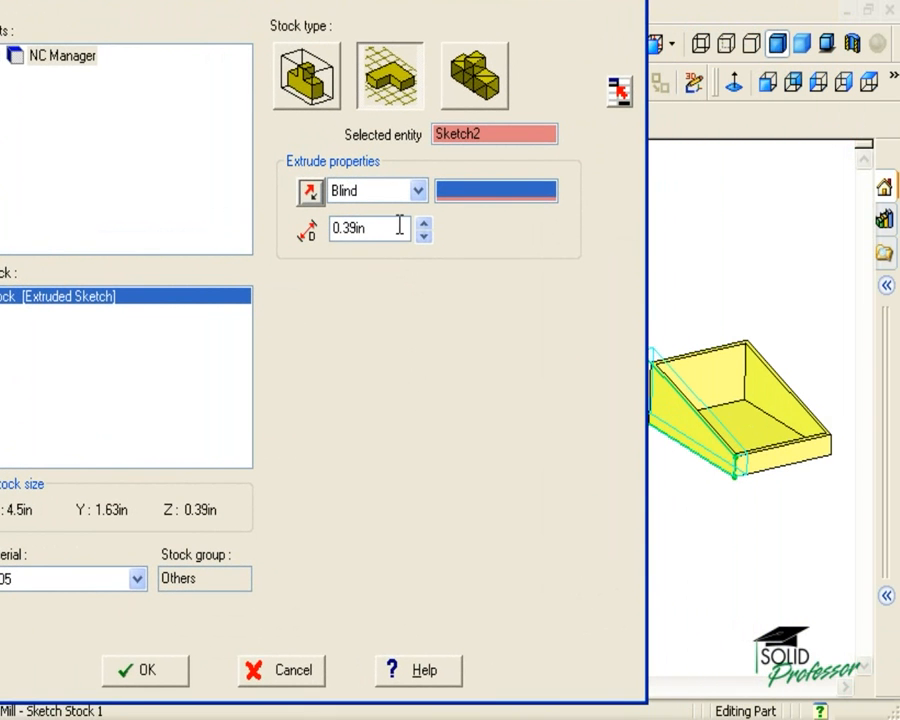
click(426, 223)
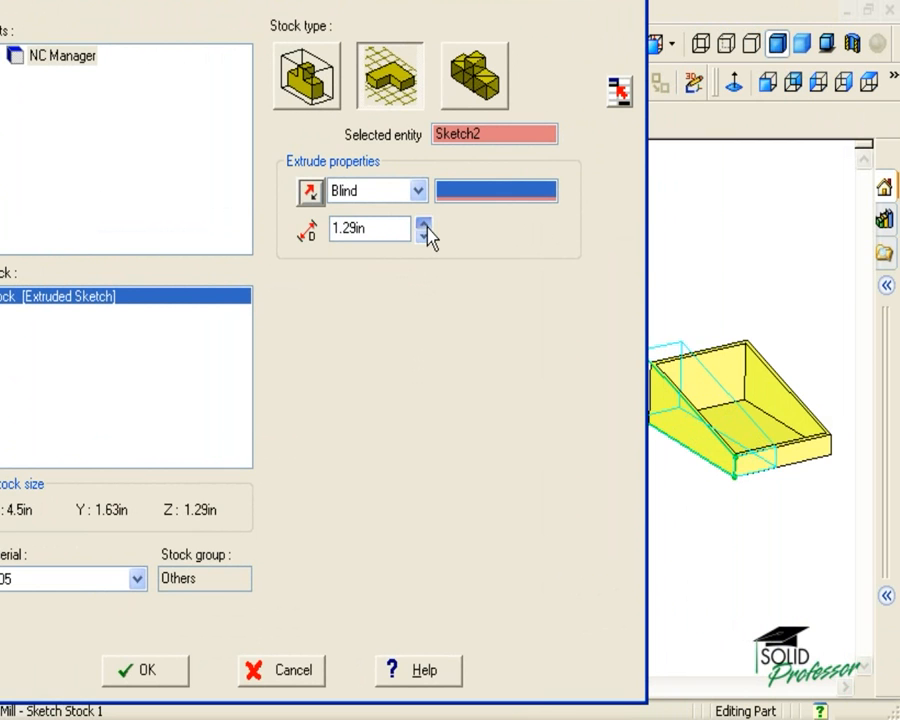
click(430, 222)
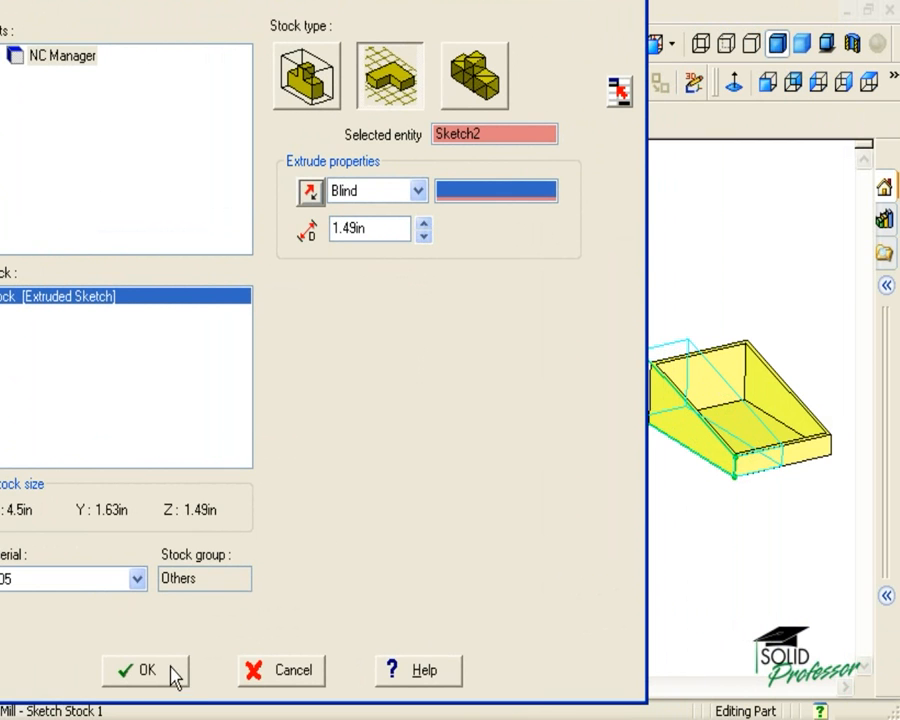
click(140, 671)
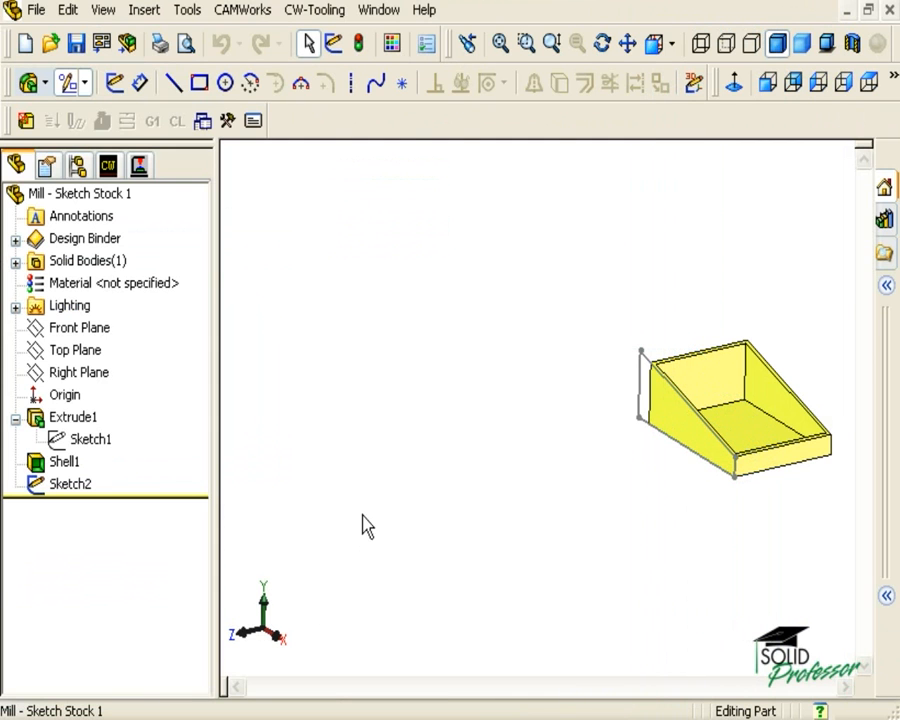
Switch to Mill - Sketch Stock 2 and inspect the sketches under Extrude1 and Cut-Extrude1
click(378, 10)
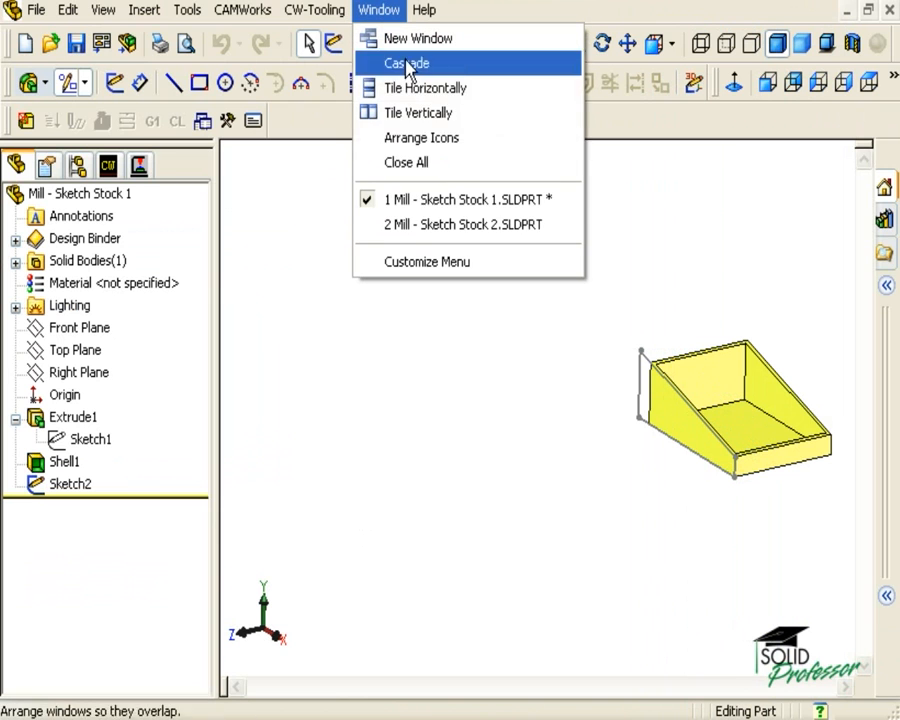
click(463, 223)
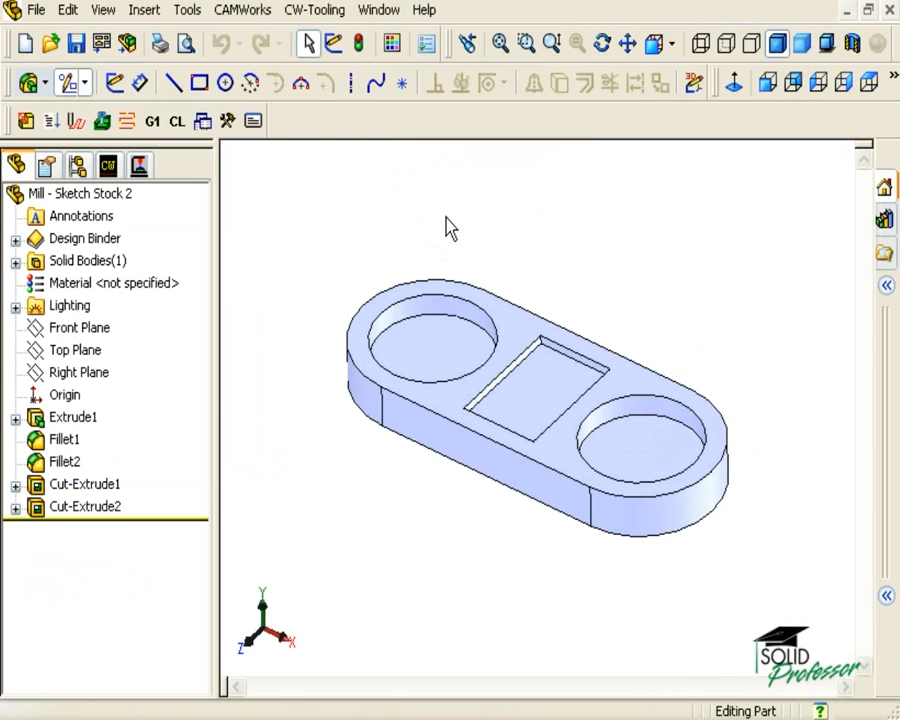
mouse_move(175, 445)
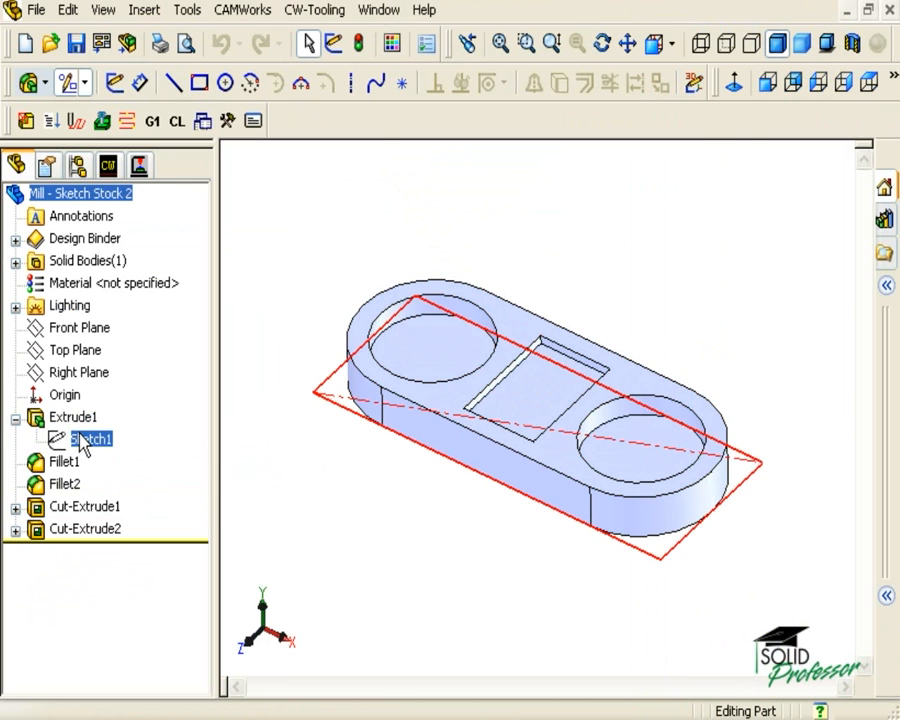
click(88, 528)
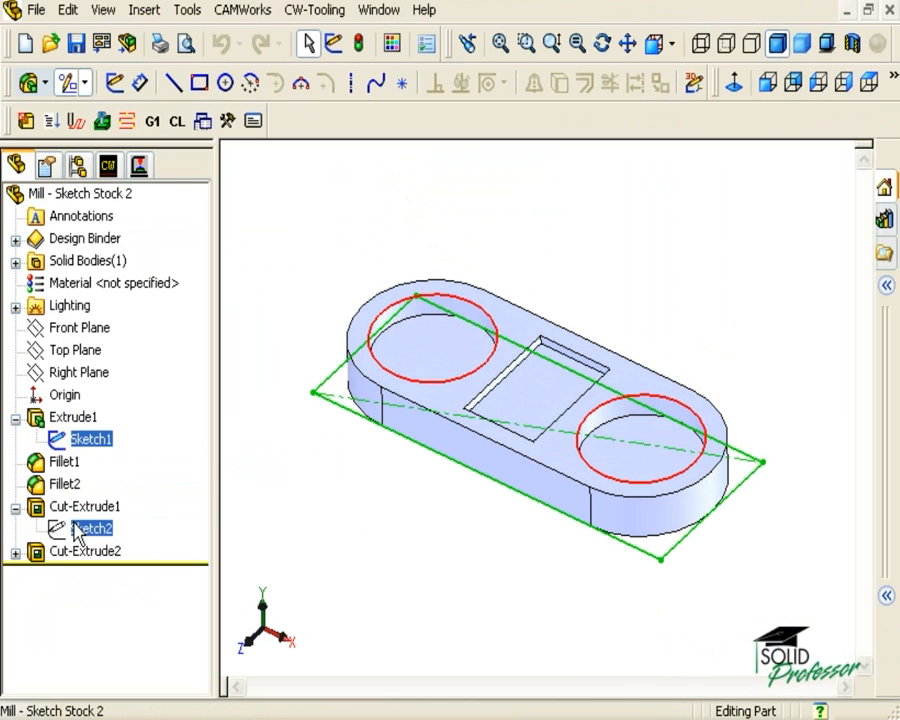
click(13, 551)
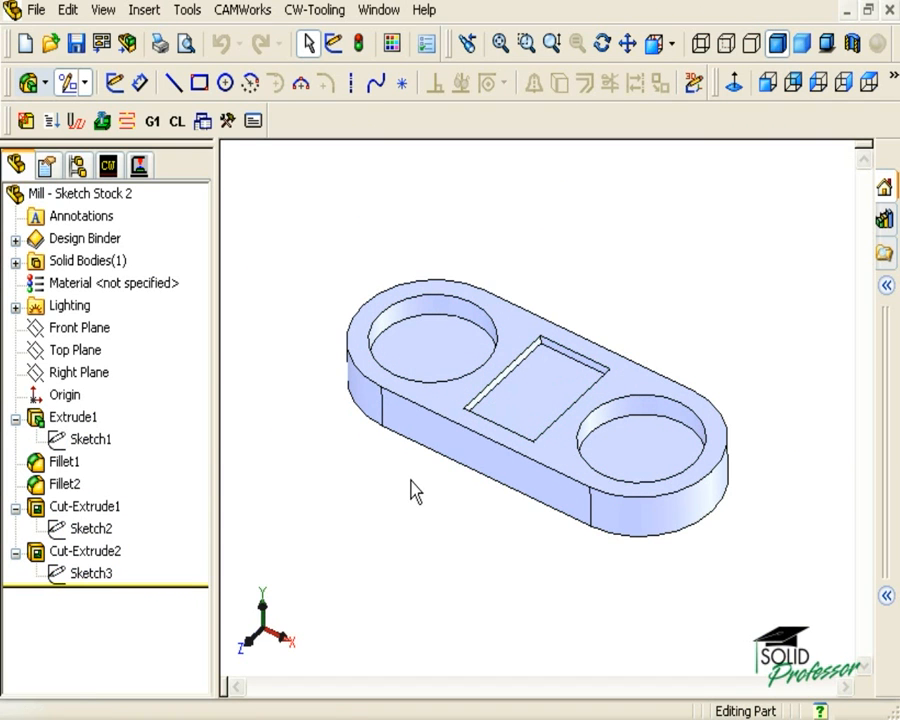
mouse_move(690, 390)
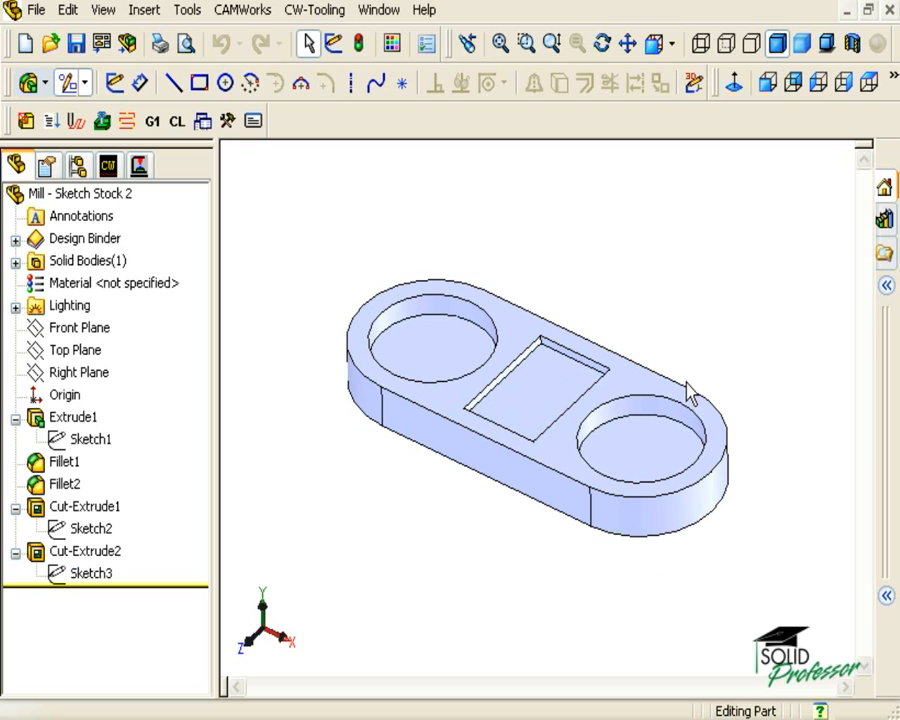
mouse_move(335, 331)
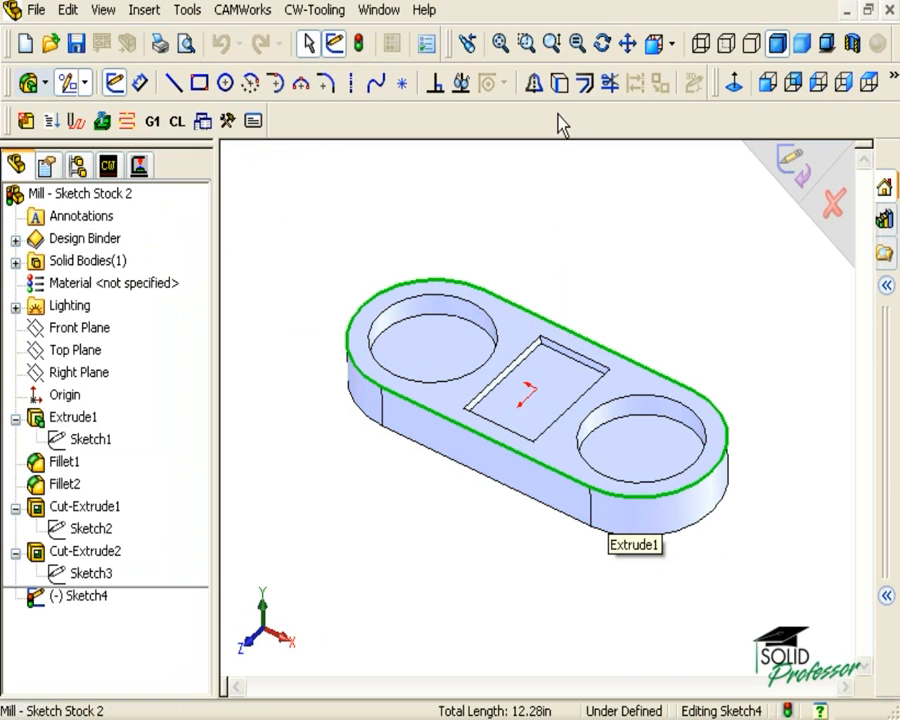
mouse_move(554, 86)
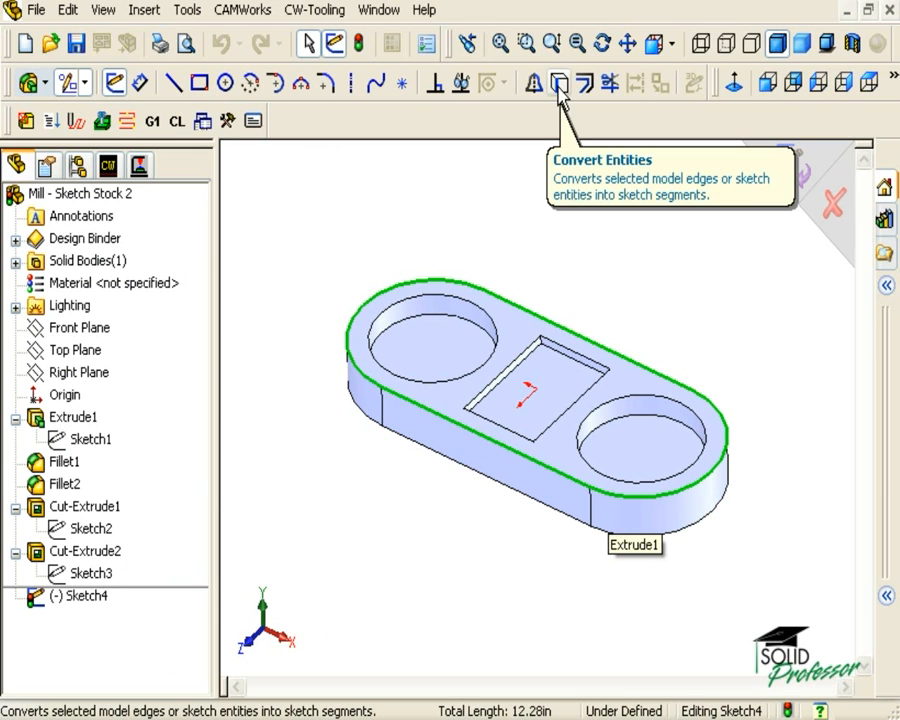
Convert the top face's rounded outer edges into Sketch4 geometry and select Sketch4
click(552, 84)
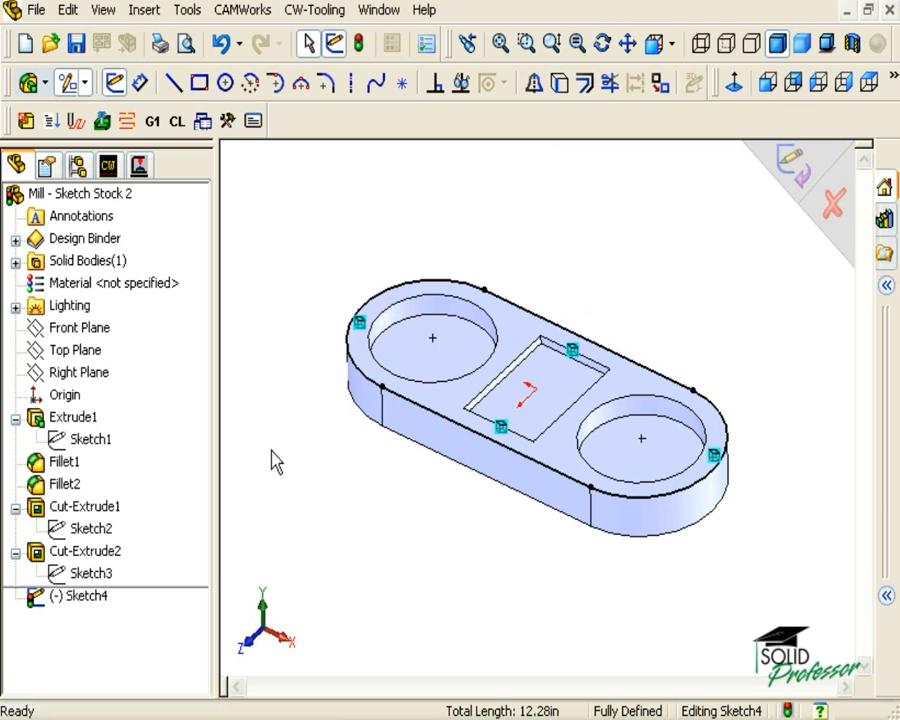
click(78, 599)
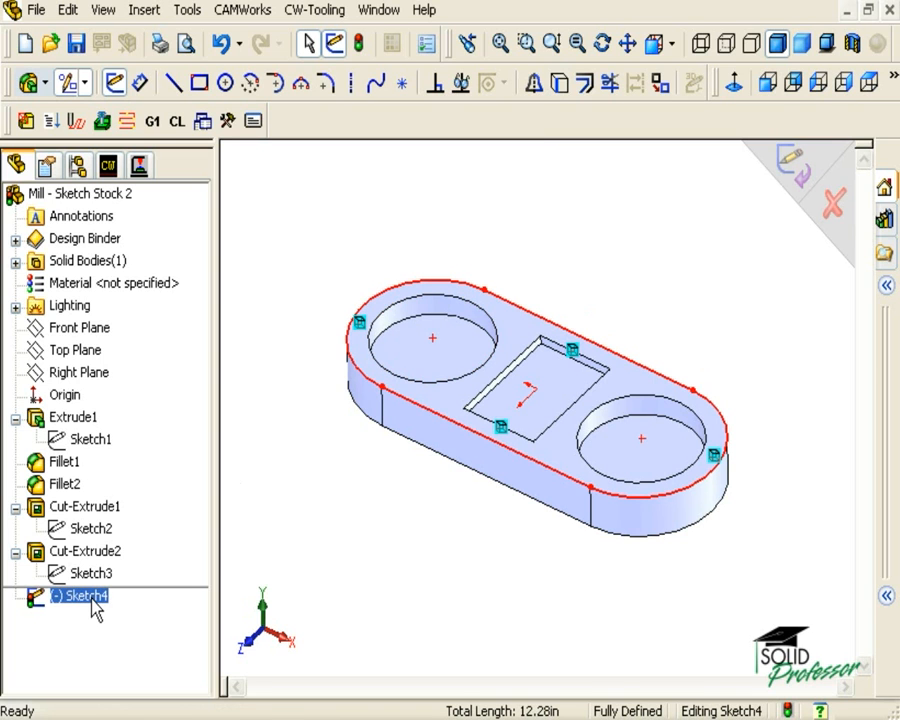